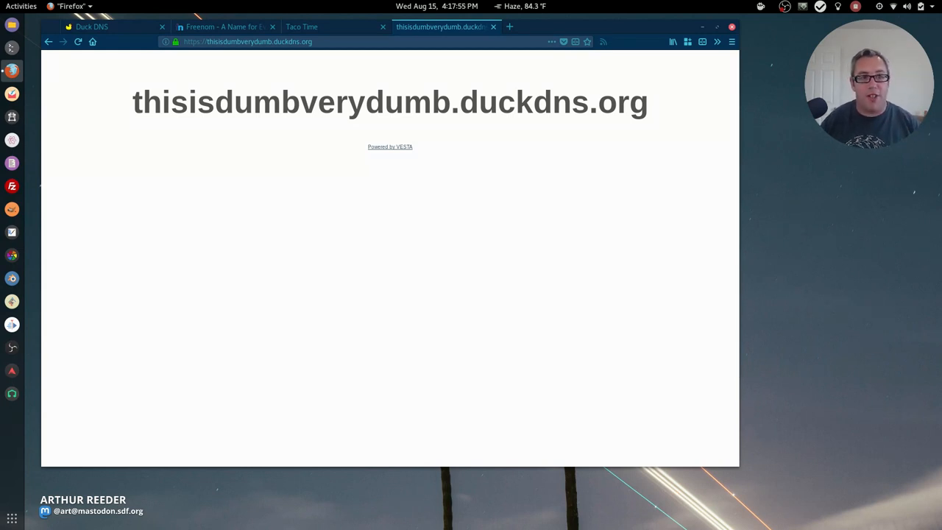
mouse_move(691, 125)
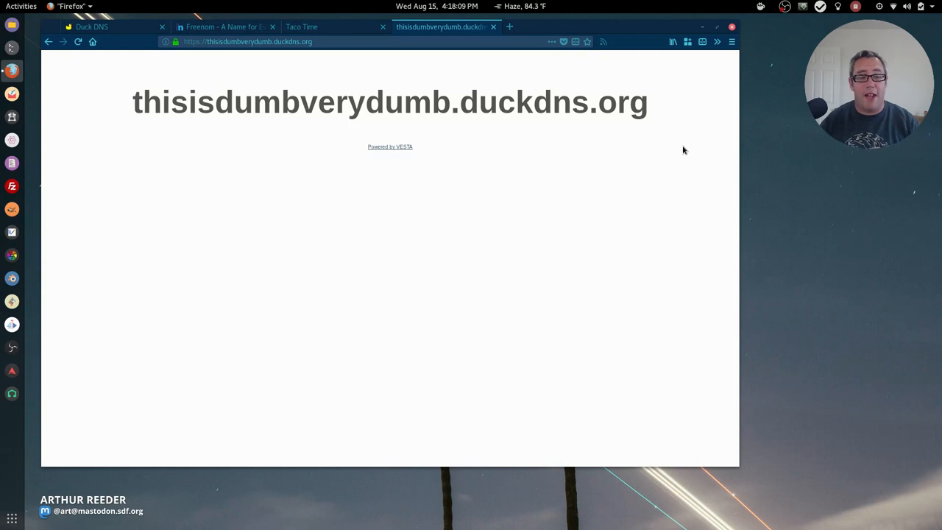
mouse_move(672, 160)
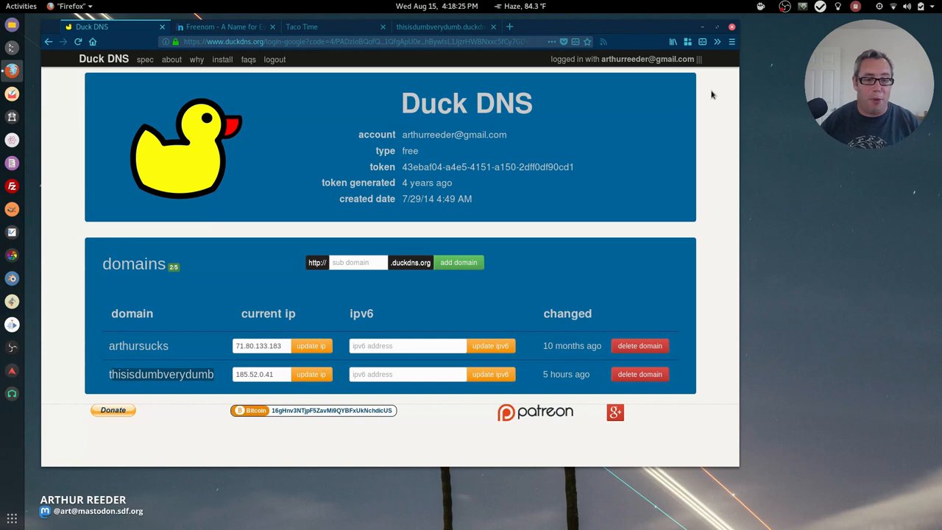
Step: Return to thisisdumbverydumb.duckdns.org and confirm its secure HTTPS connection details
left_click(441, 27)
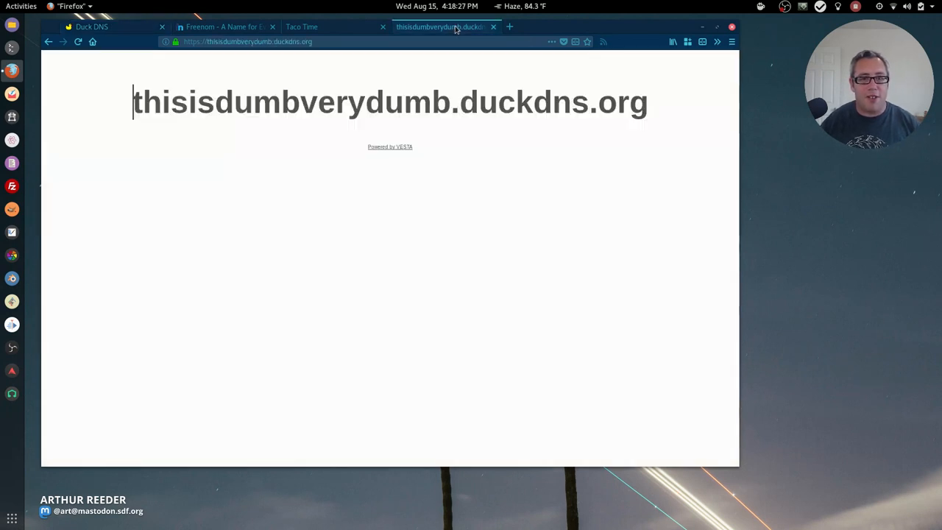
left_click(175, 41)
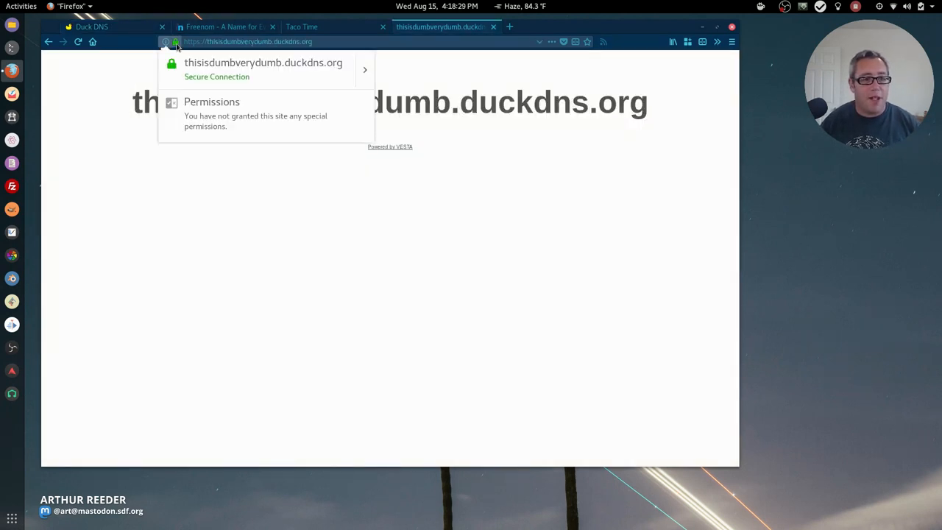
left_click(254, 167)
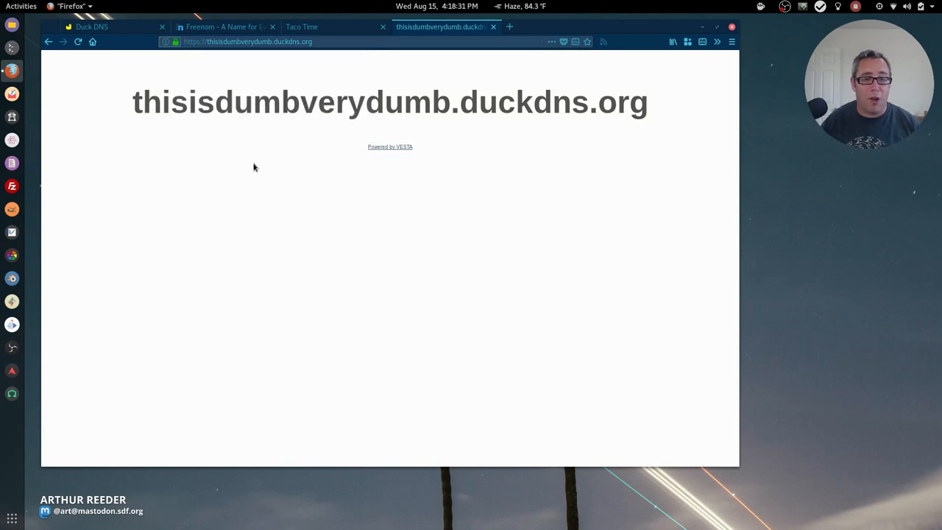
mouse_move(539, 194)
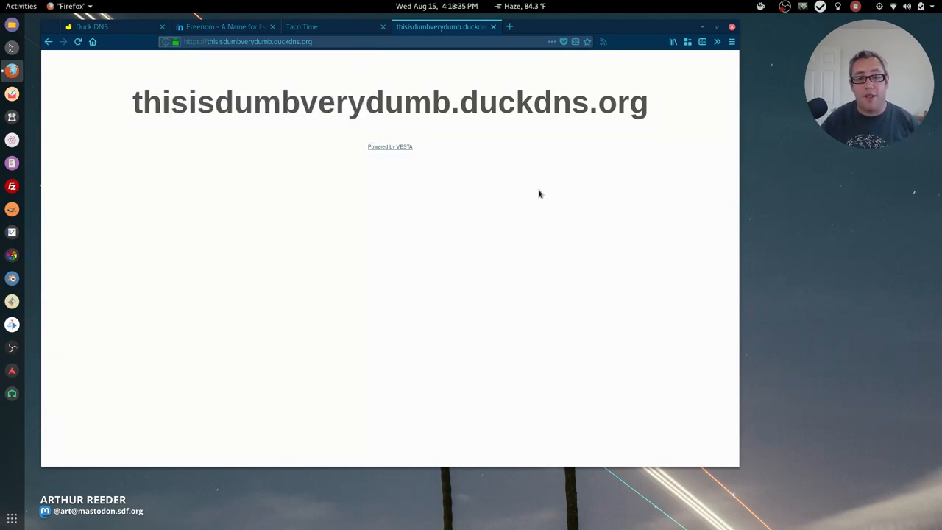
mouse_move(501, 200)
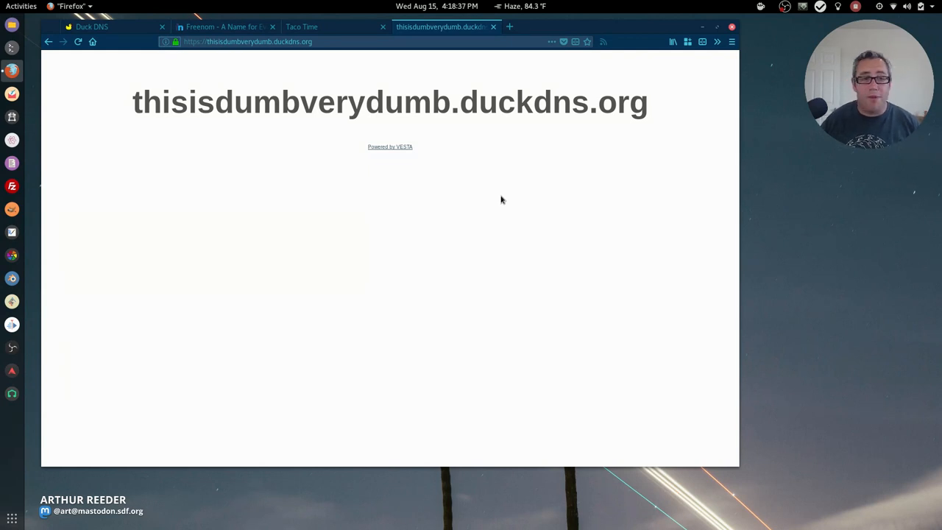
mouse_move(220, 27)
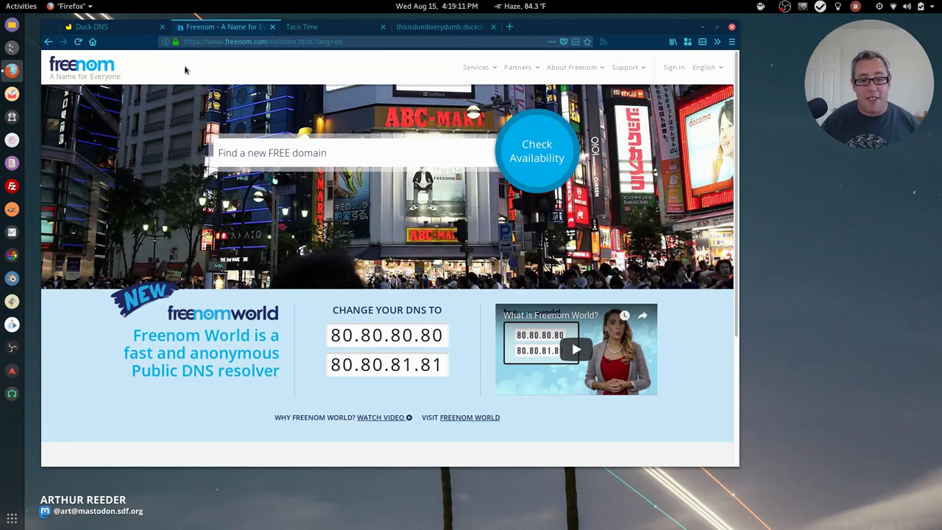
Step: Search Freenom for free 'asdfasdf' domains, showing .tk, .ml, .ga, .cf, .gq unavailable
left_click(351, 152)
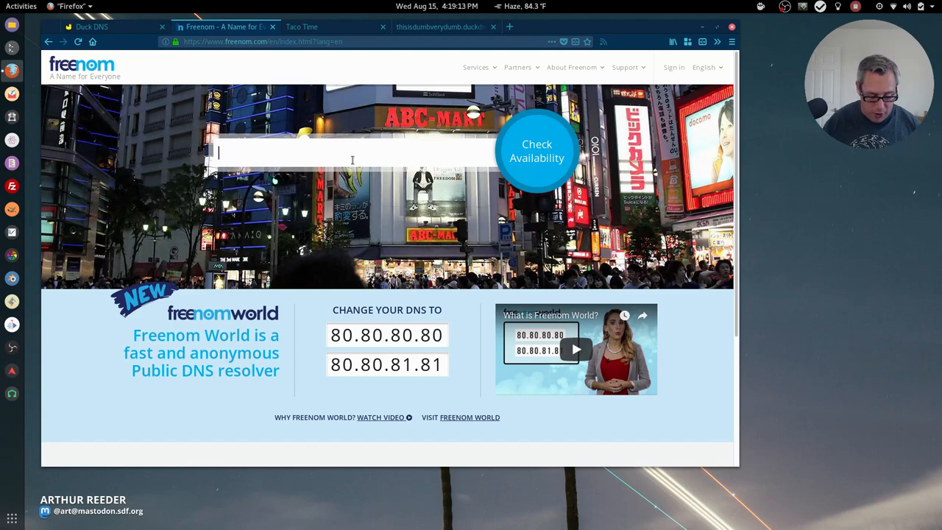
type("asdfasdf")
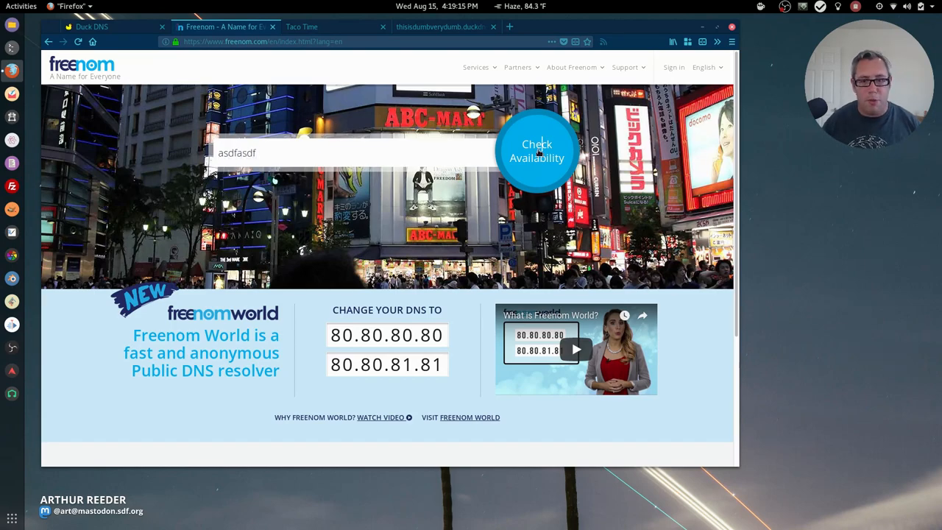
mouse_move(123, 162)
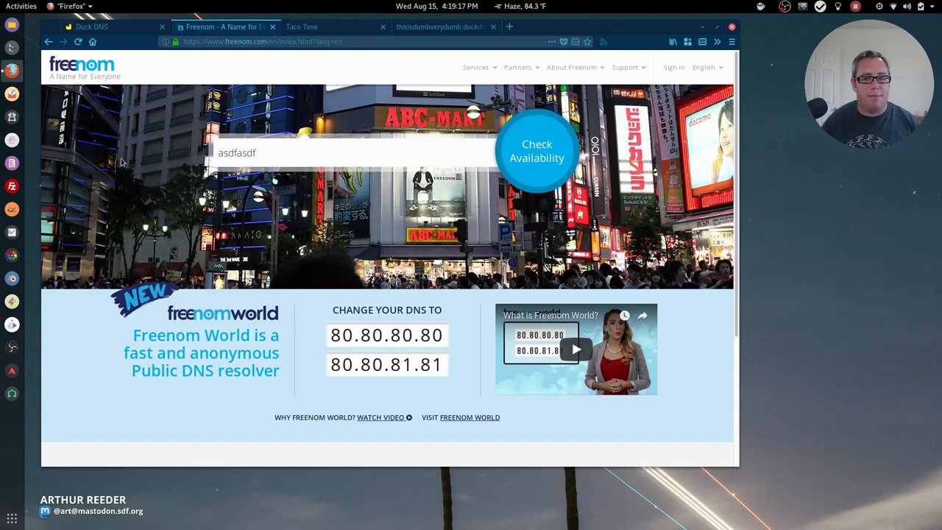
left_click(537, 151)
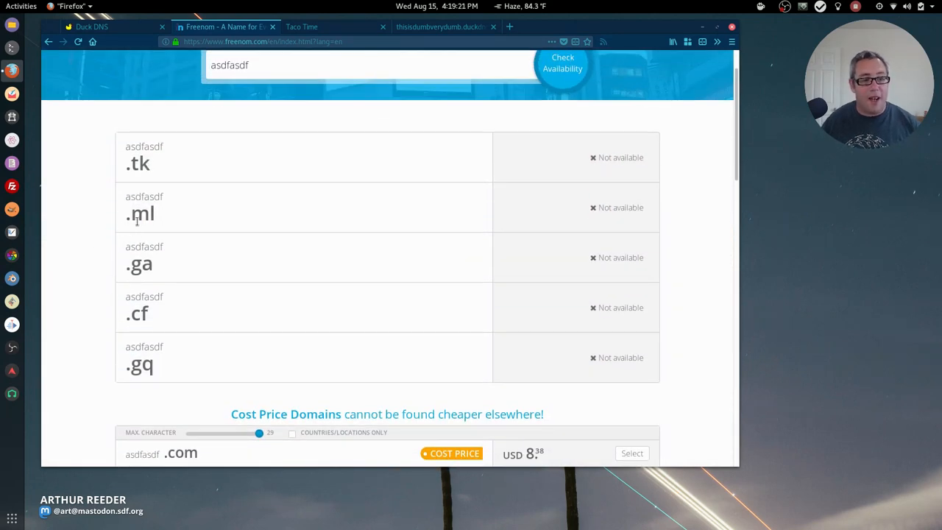
mouse_move(139, 330)
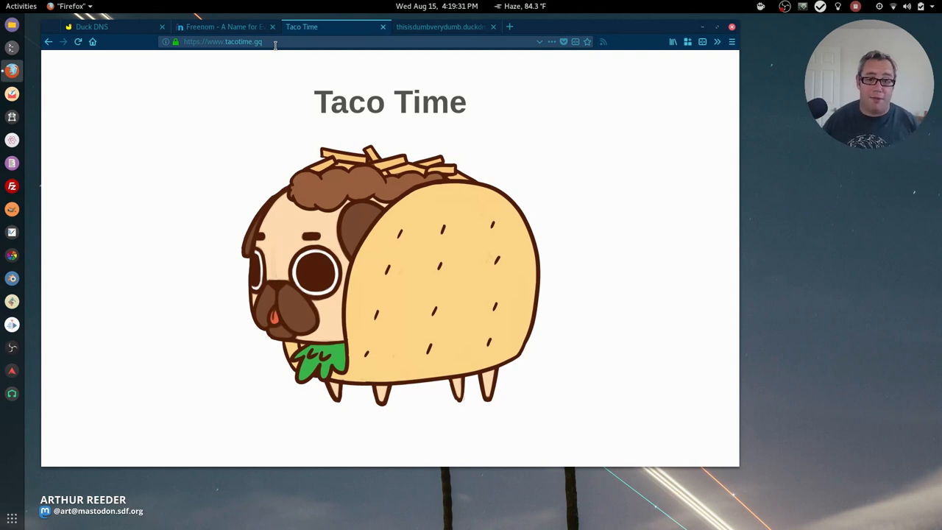
Step: Glance at the Duck DNS domain list, then return to Freenom's asdfasdf results
left_click(221, 27)
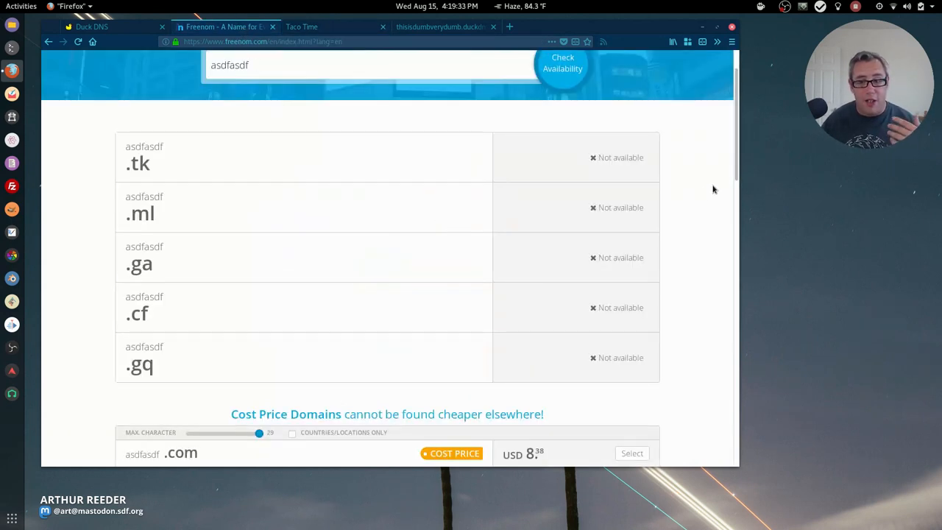
mouse_move(703, 151)
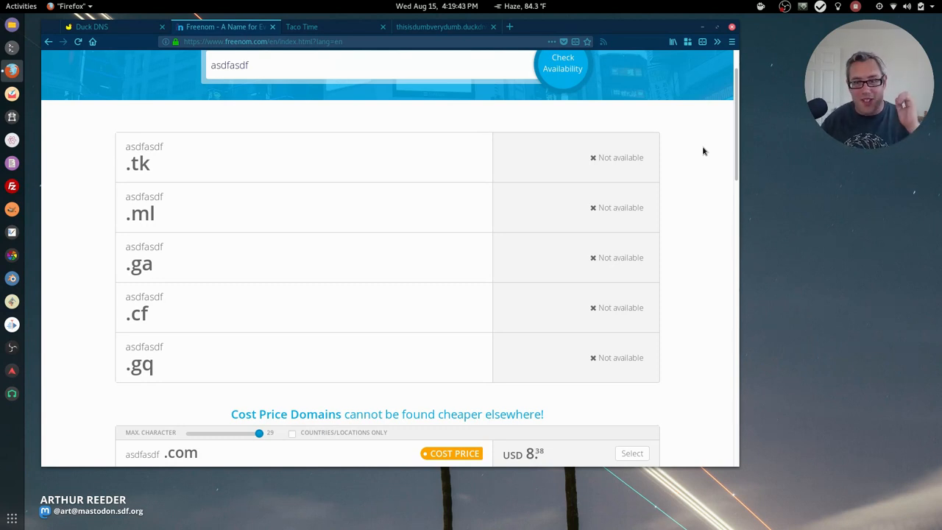
mouse_move(697, 153)
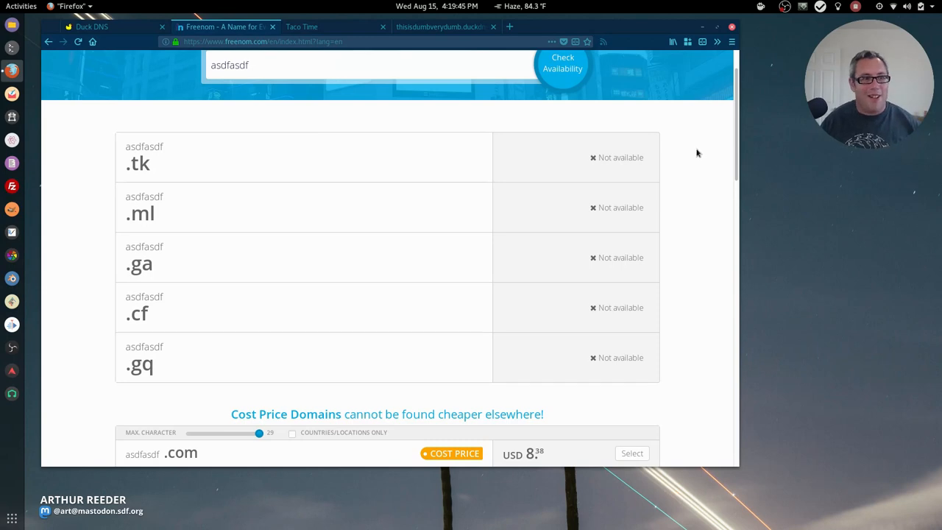
left_click(91, 26)
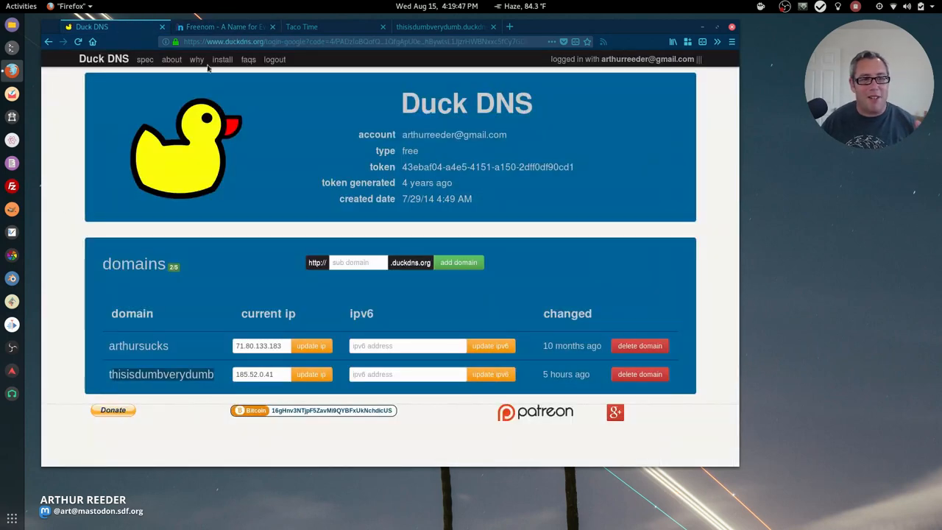
left_click(224, 26)
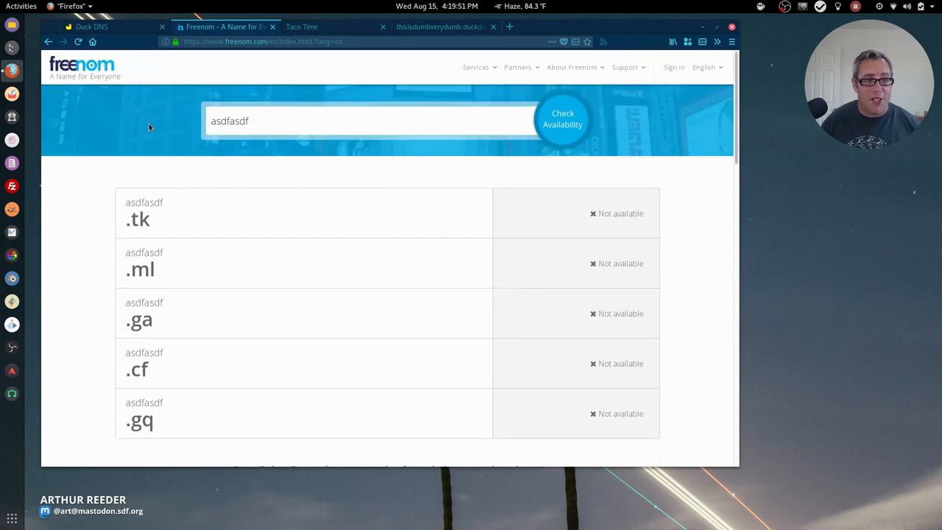
mouse_move(172, 77)
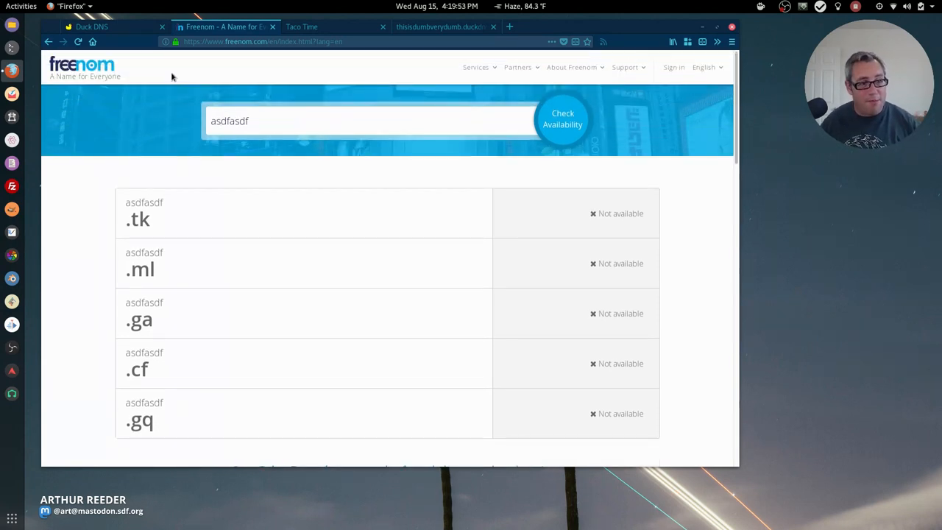
Step: Scroll the asdfasdf results down to the paid .com, .net and .org prices
scroll("down", 3)
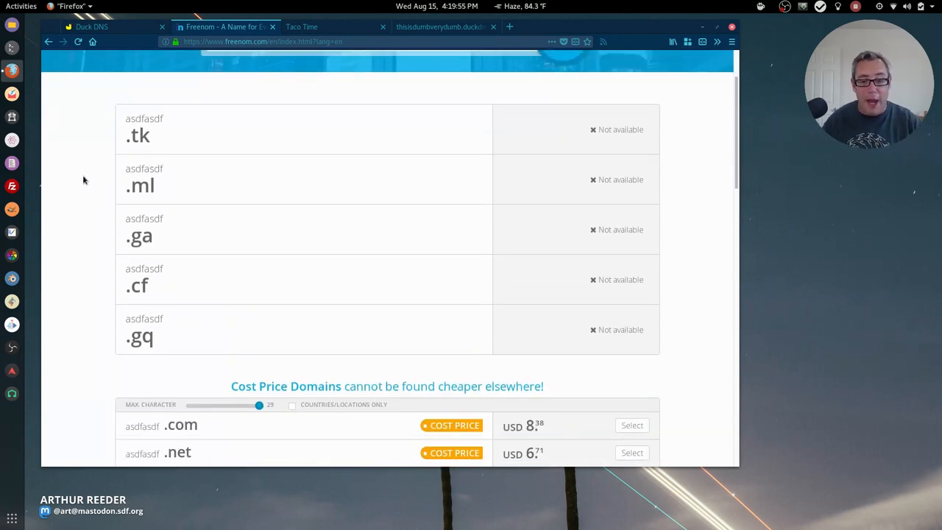
scroll("down", 3)
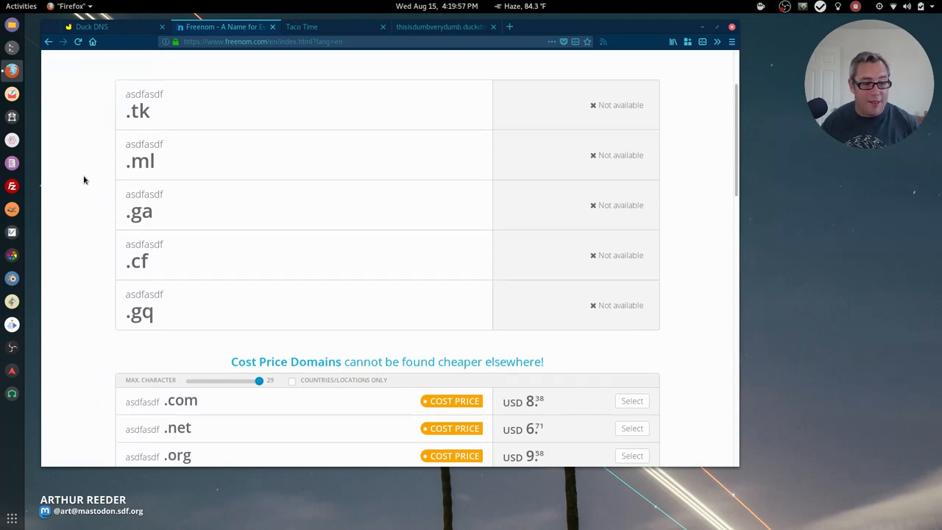
scroll("down", 3)
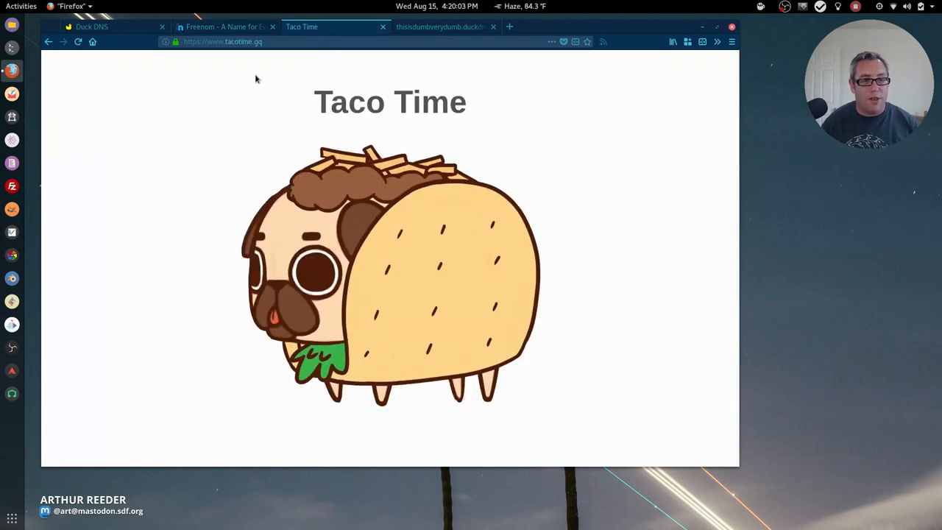
left_click(221, 42)
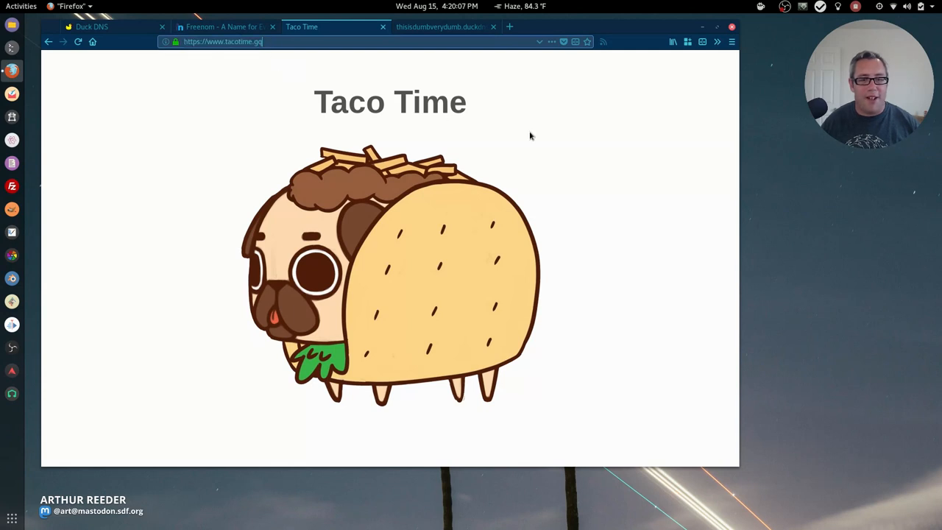
mouse_move(585, 123)
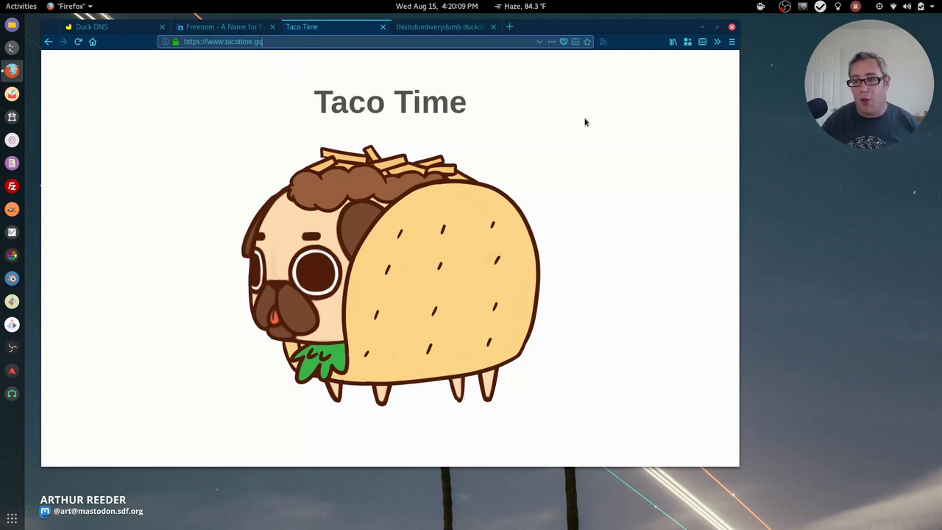